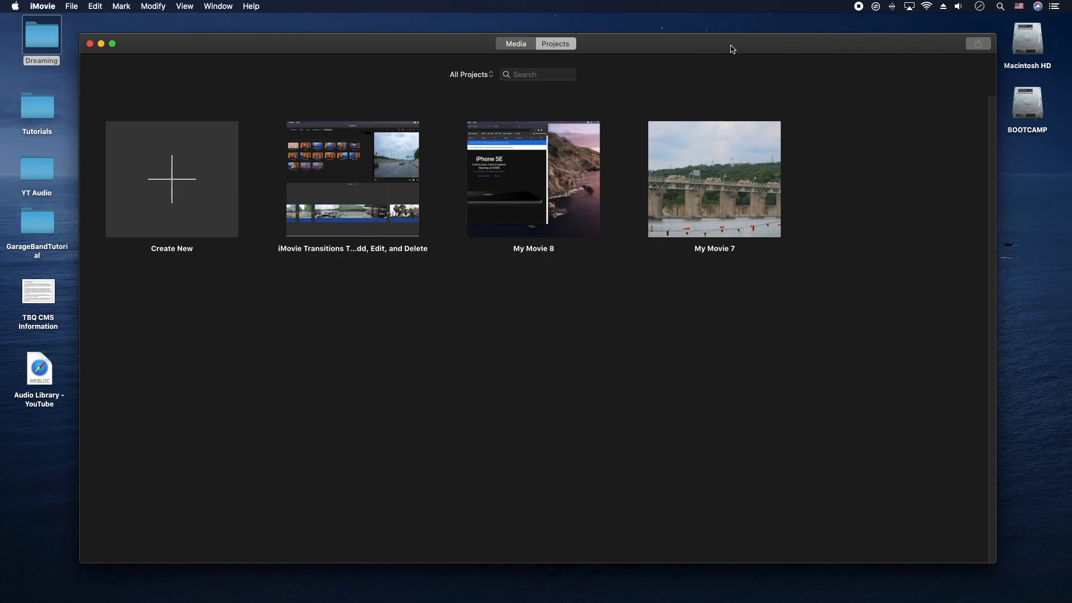
pyautogui.moveTo(495, 102)
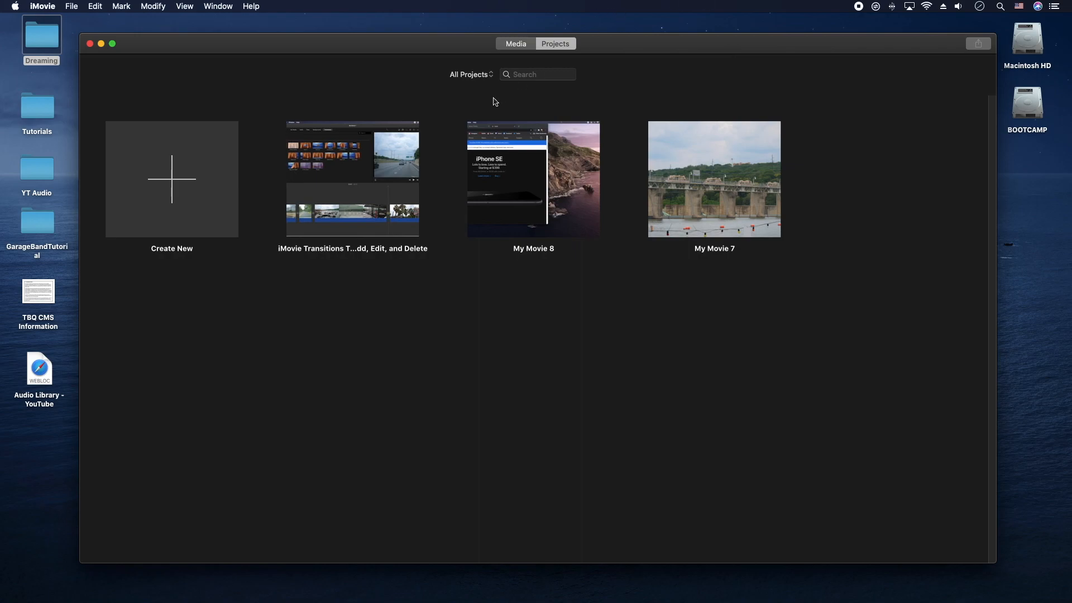
pyautogui.moveTo(169, 192)
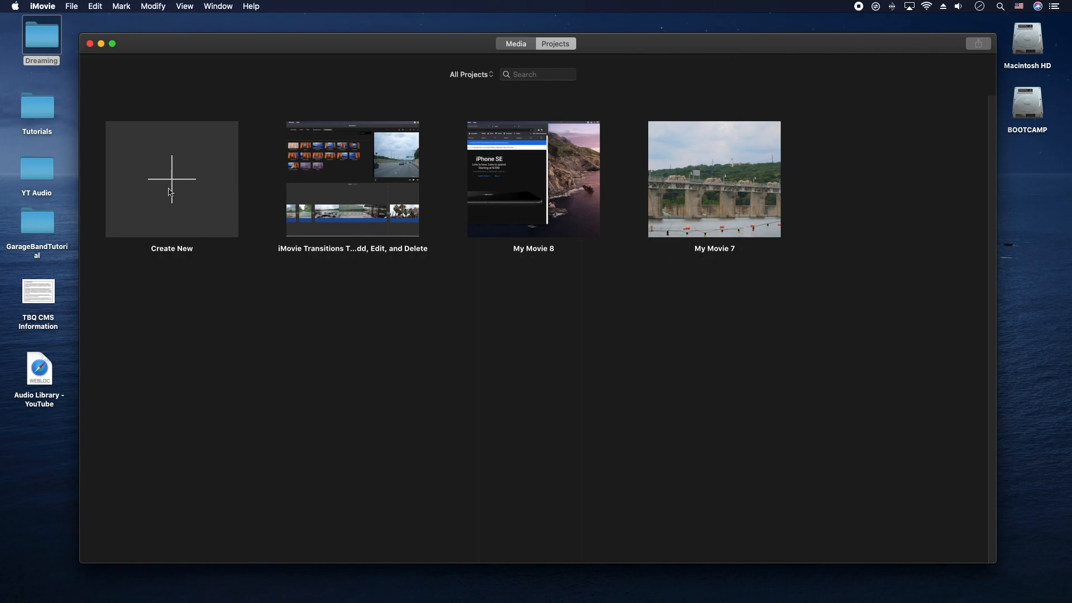
# Step: Start creating a new project so the Movie and Trailer choice appears
pyautogui.click(172, 179)
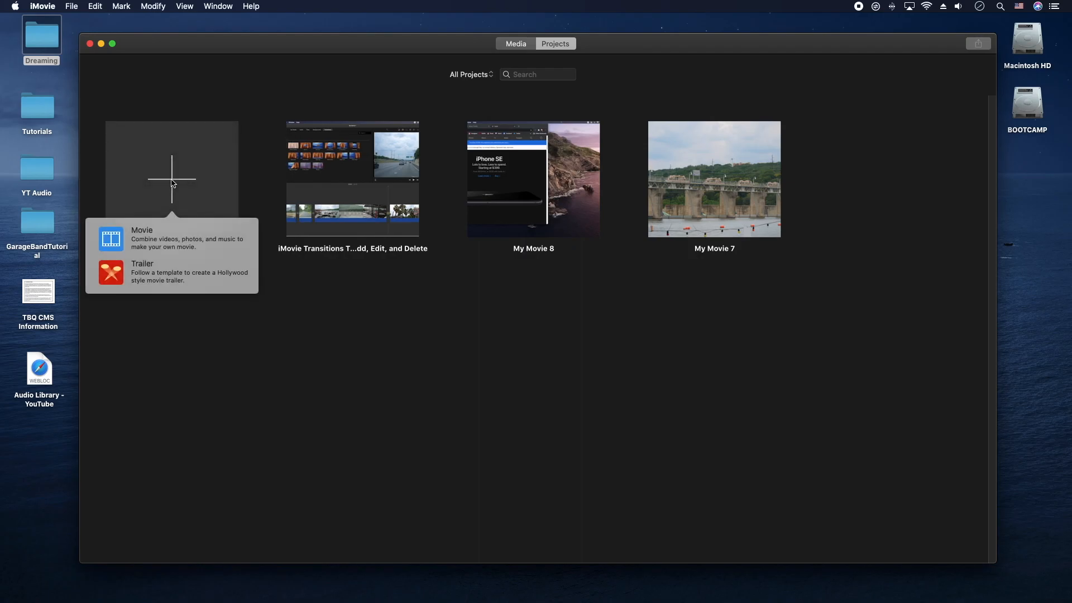
pyautogui.moveTo(181, 239)
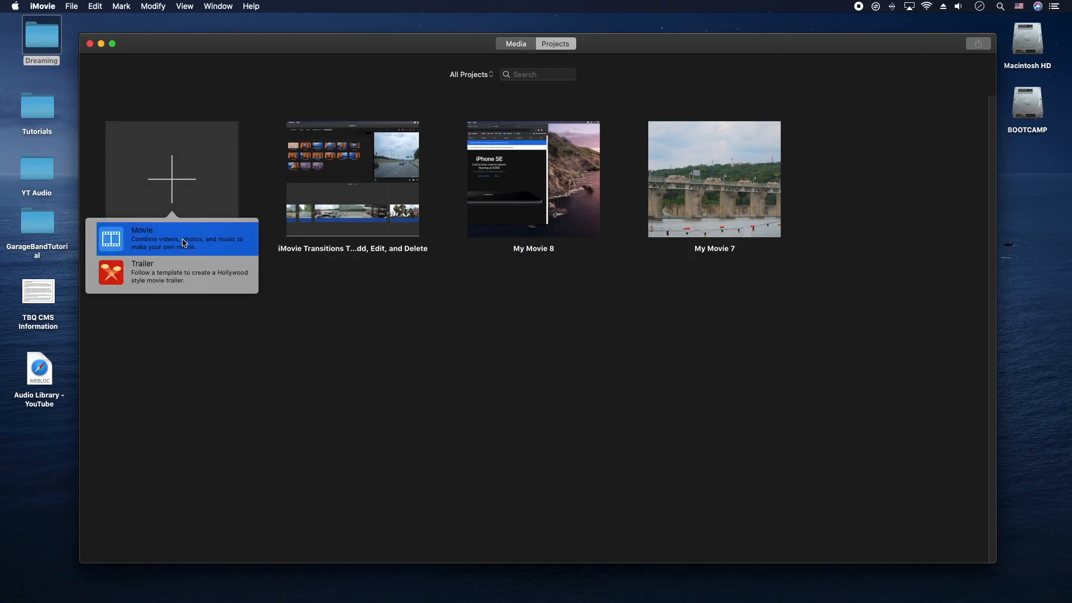
# Step: Create My Movie 9 and place the Voices talking clip on its timeline
pyautogui.click(142, 230)
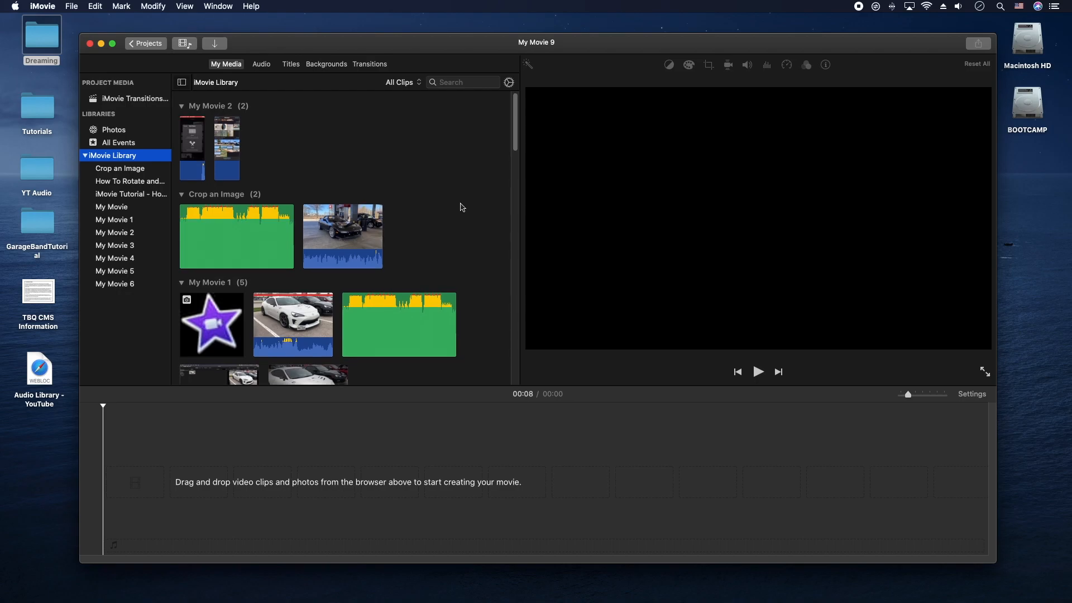
pyautogui.scroll(-3)
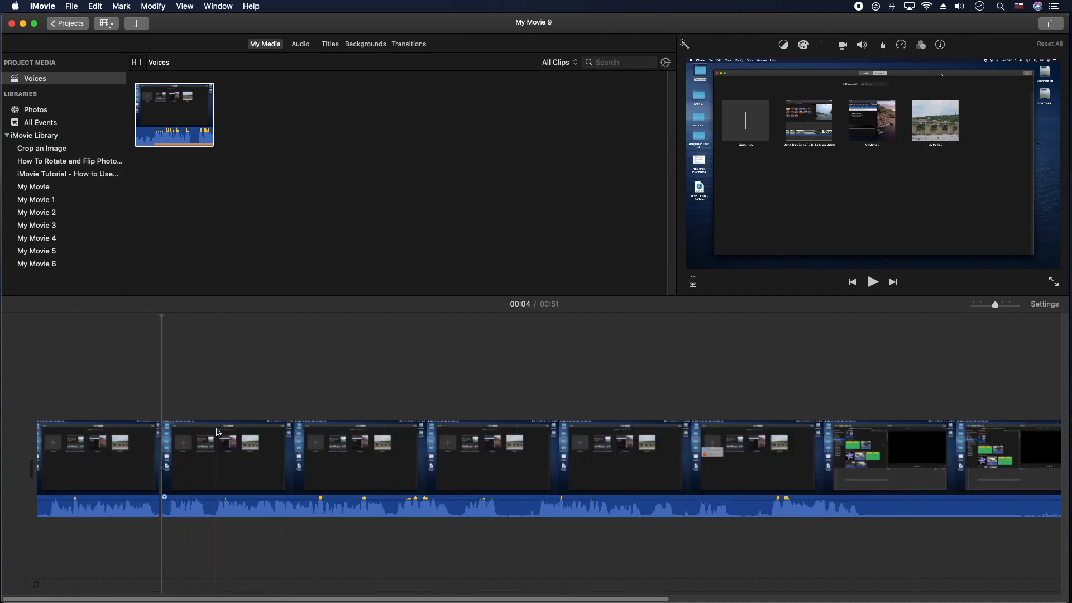
# Step: Split the clip at the playhead and select the short section near 5 seconds
pyautogui.rightClick(223, 465)
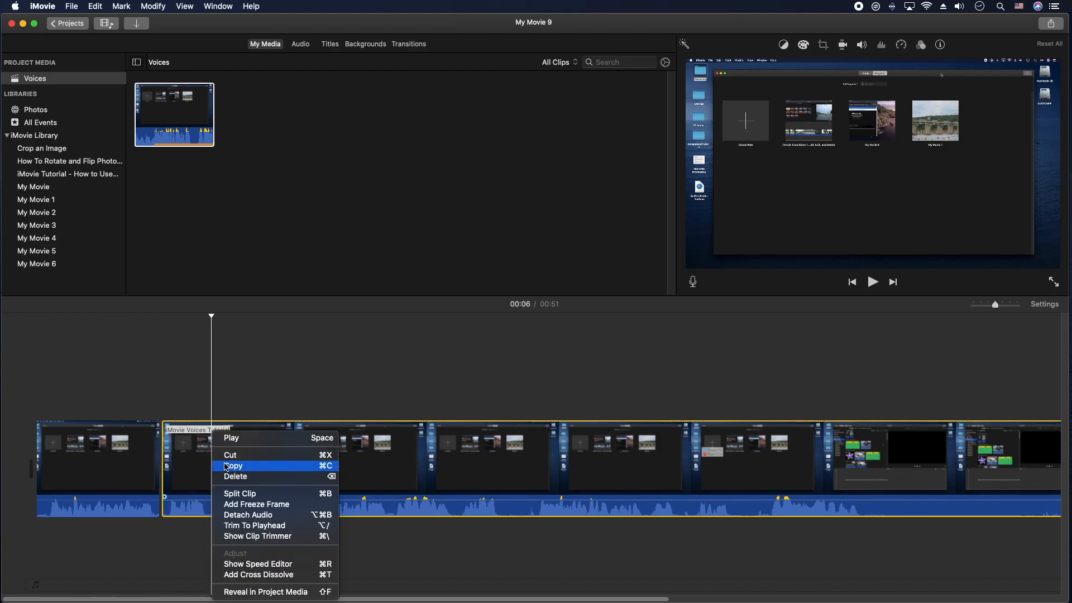
pyautogui.moveTo(241, 492)
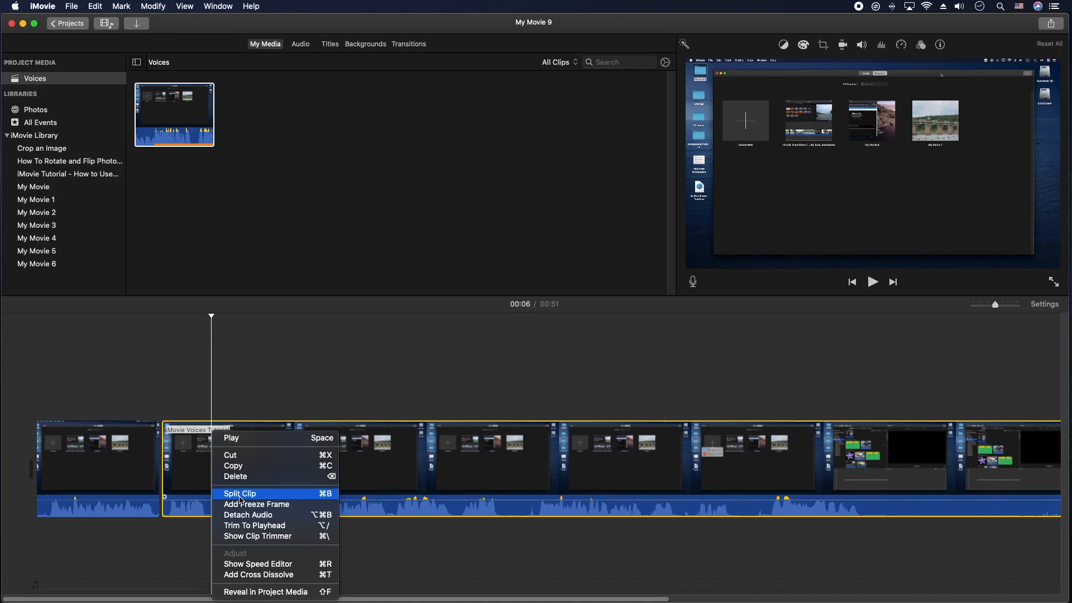
pyautogui.moveTo(303, 501)
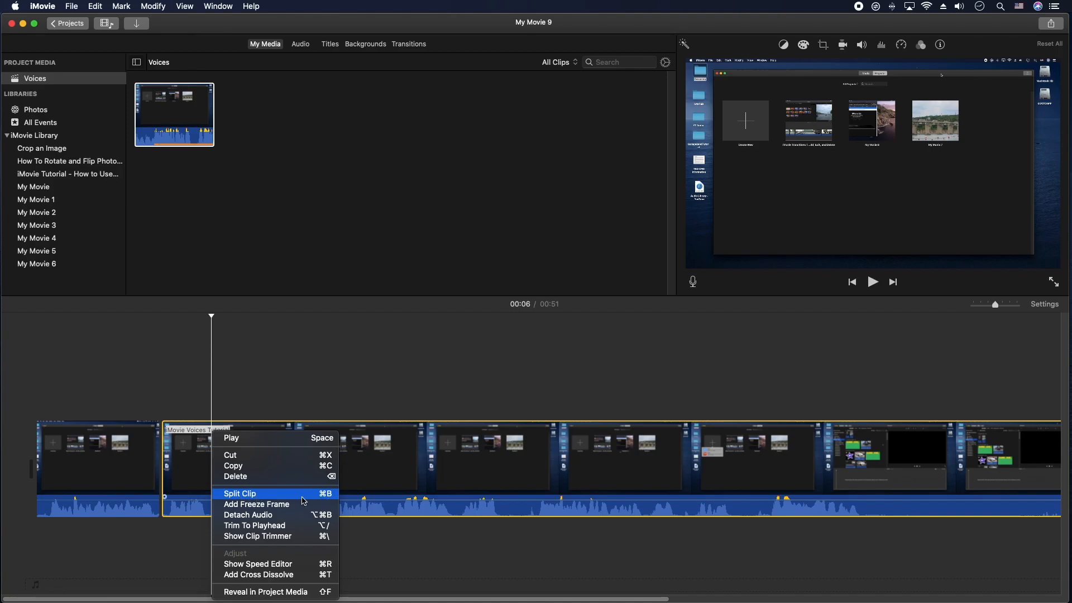
pyautogui.click(240, 492)
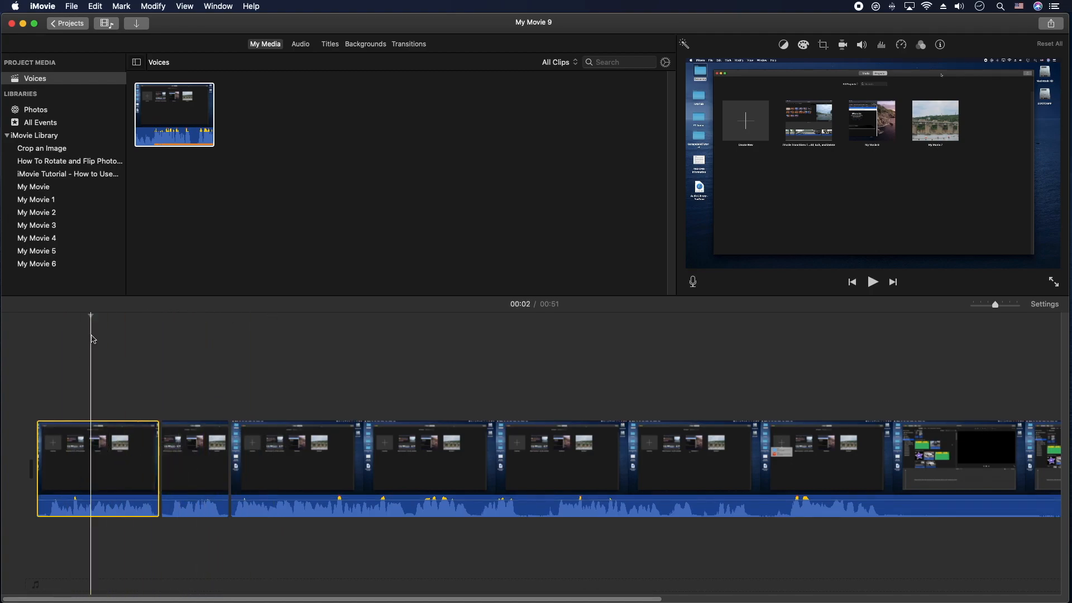
pyautogui.click(195, 464)
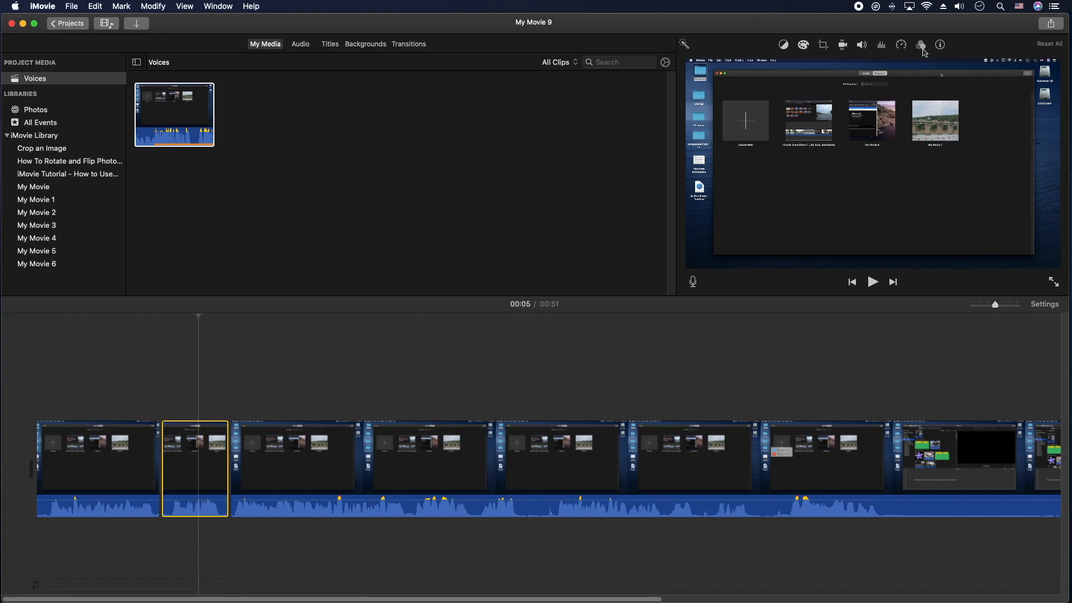
# Step: Apply the Shortwave Radio audio effect to the selected section
pyautogui.click(921, 44)
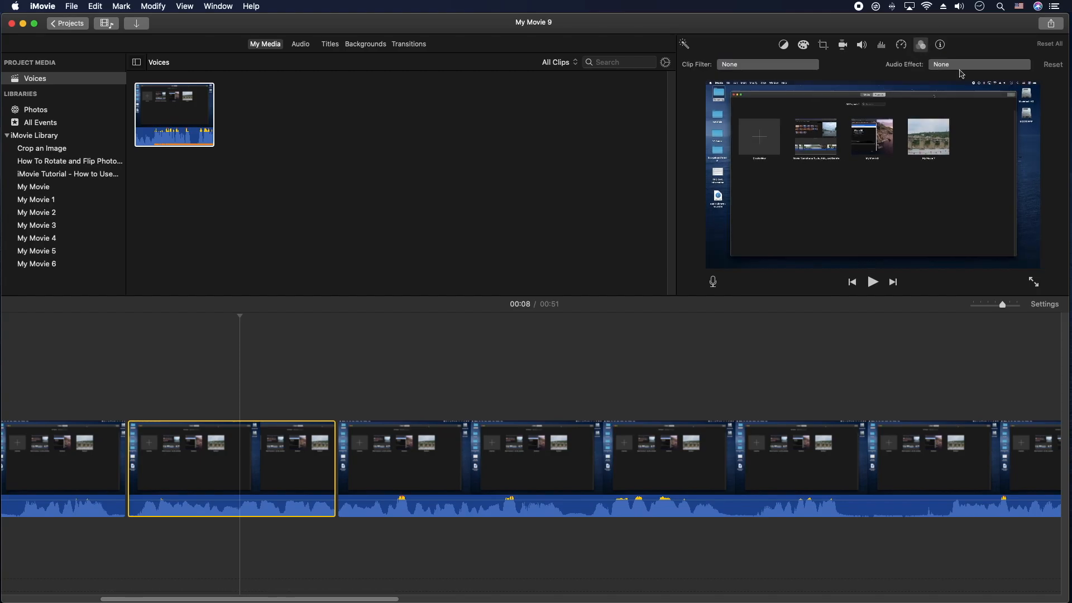
pyautogui.click(978, 65)
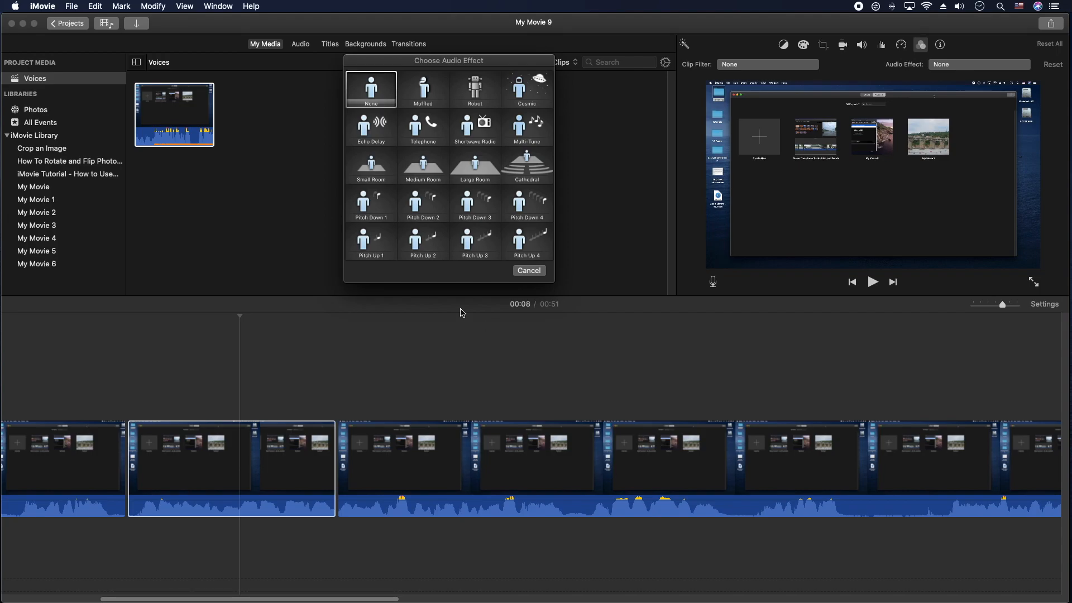
pyautogui.click(529, 270)
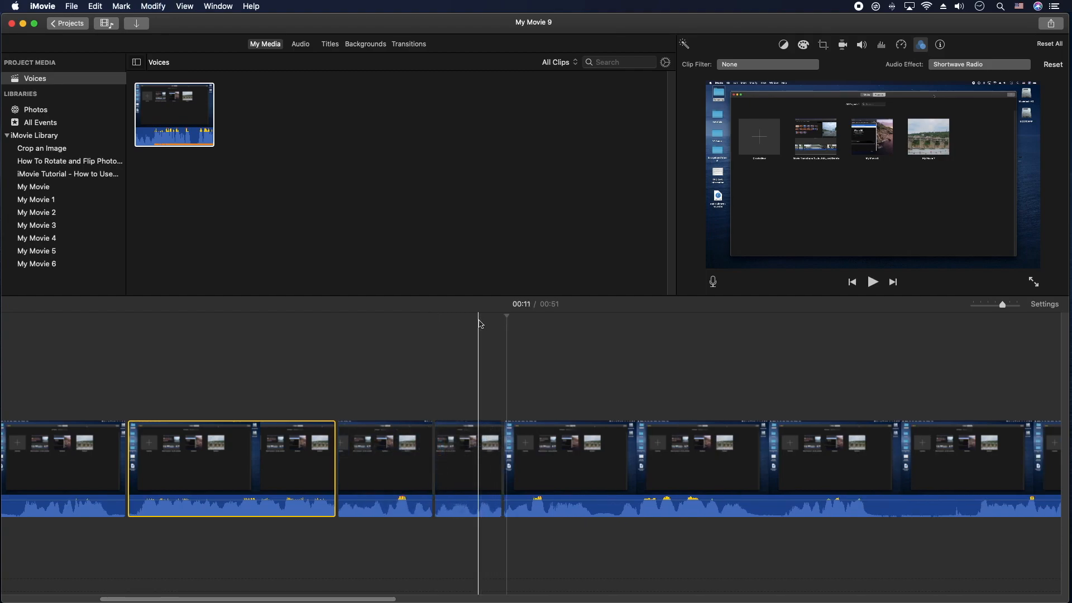
# Step: Give a later section of the video the Pitch Down 4 audio effect
pyautogui.click(566, 468)
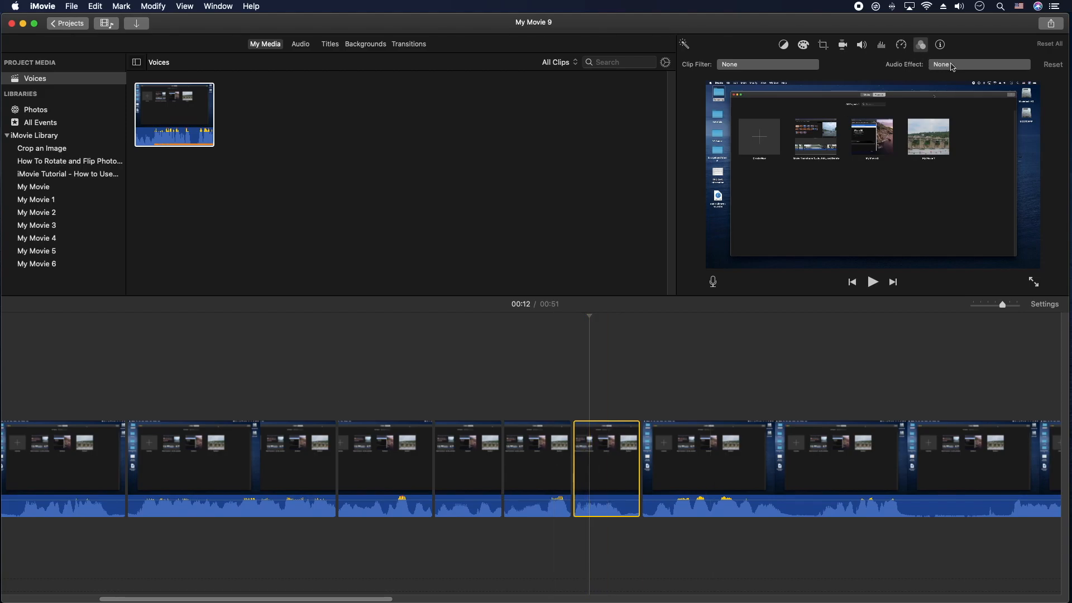
pyautogui.click(978, 64)
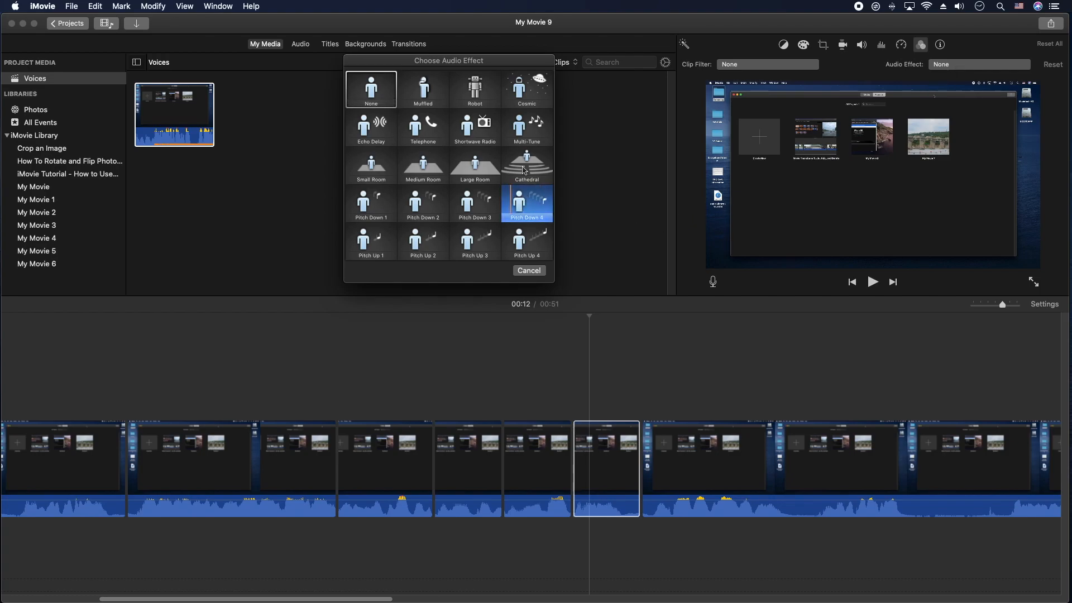
pyautogui.click(528, 270)
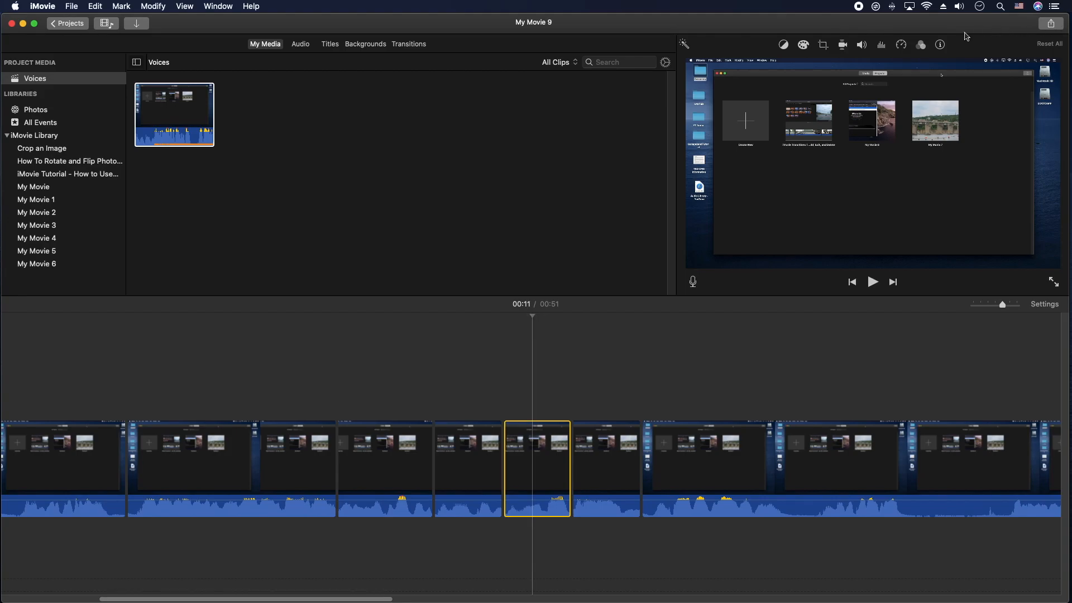
# Step: Give another section the Robot effect and show audio settings for the next one
pyautogui.click(978, 65)
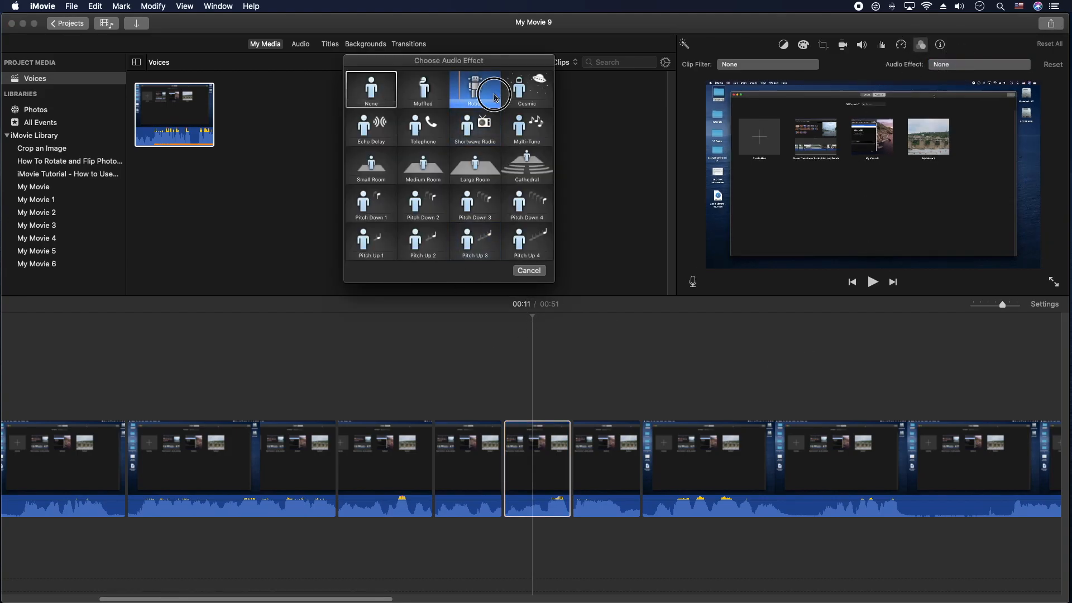
pyautogui.click(528, 270)
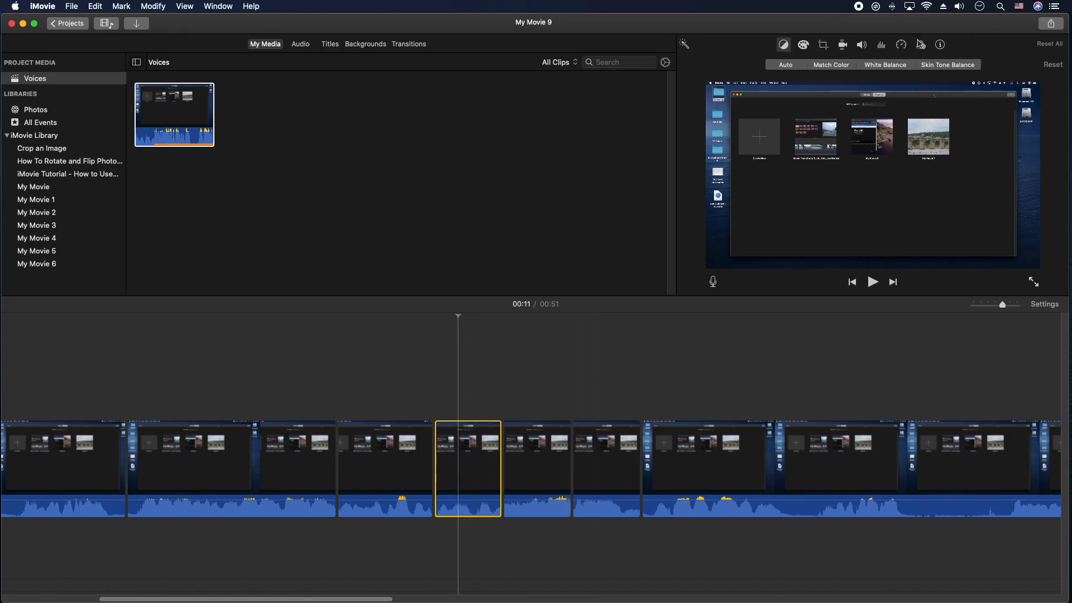
pyautogui.click(921, 44)
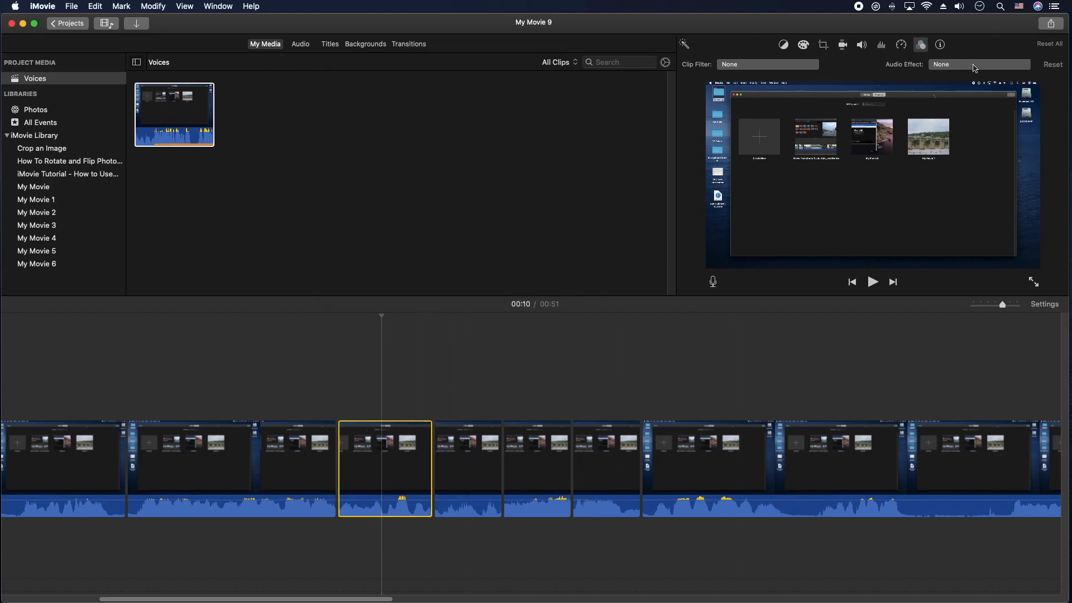
pyautogui.click(978, 64)
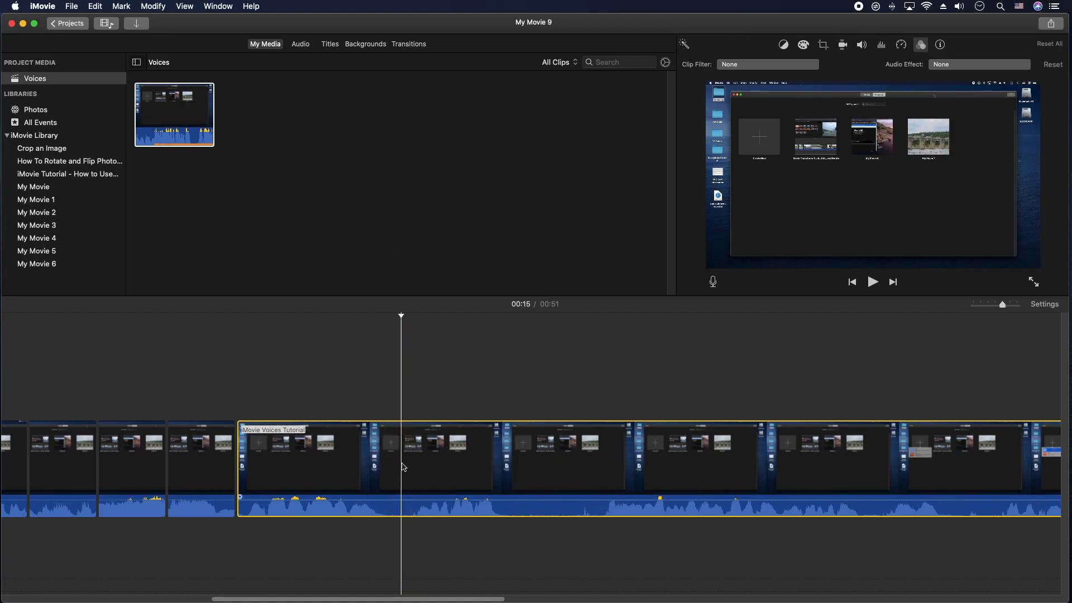
# Step: Split the long section at the playhead and show audio settings for the new piece
pyautogui.rightClick(541, 455)
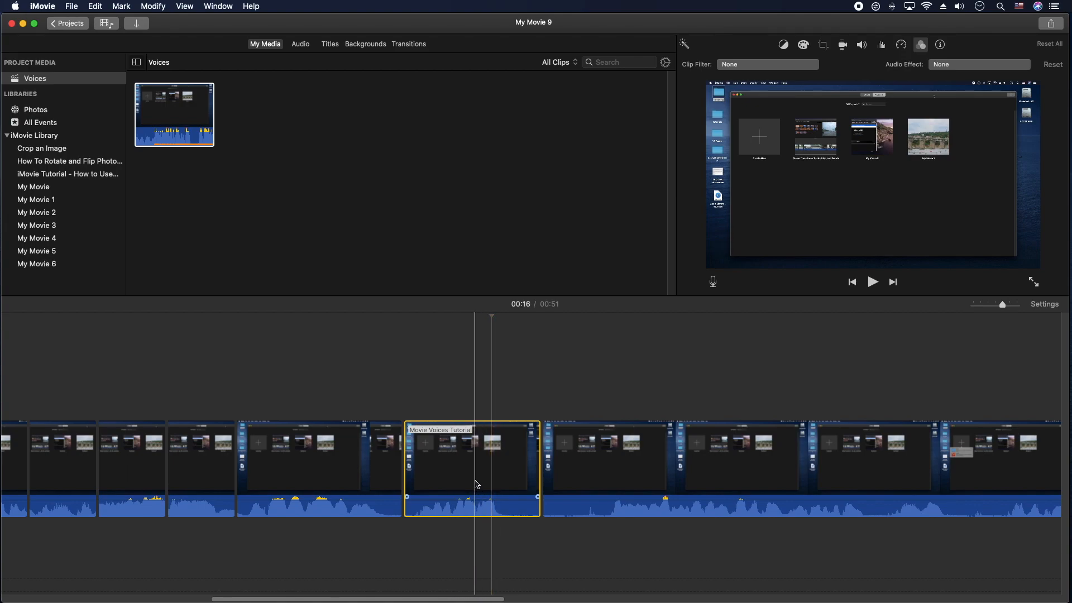
pyautogui.click(920, 44)
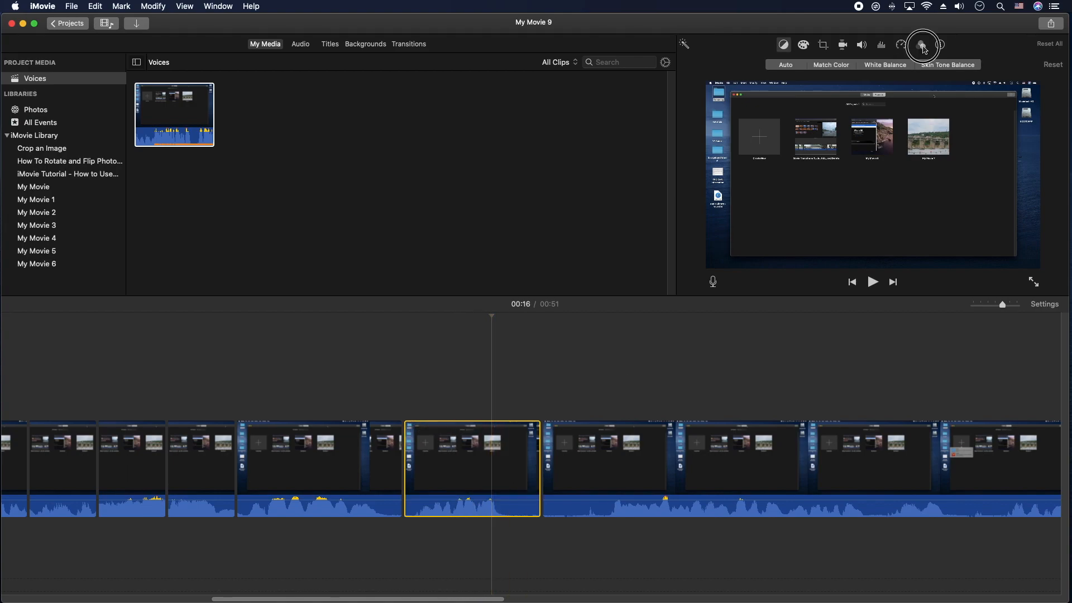
pyautogui.click(920, 45)
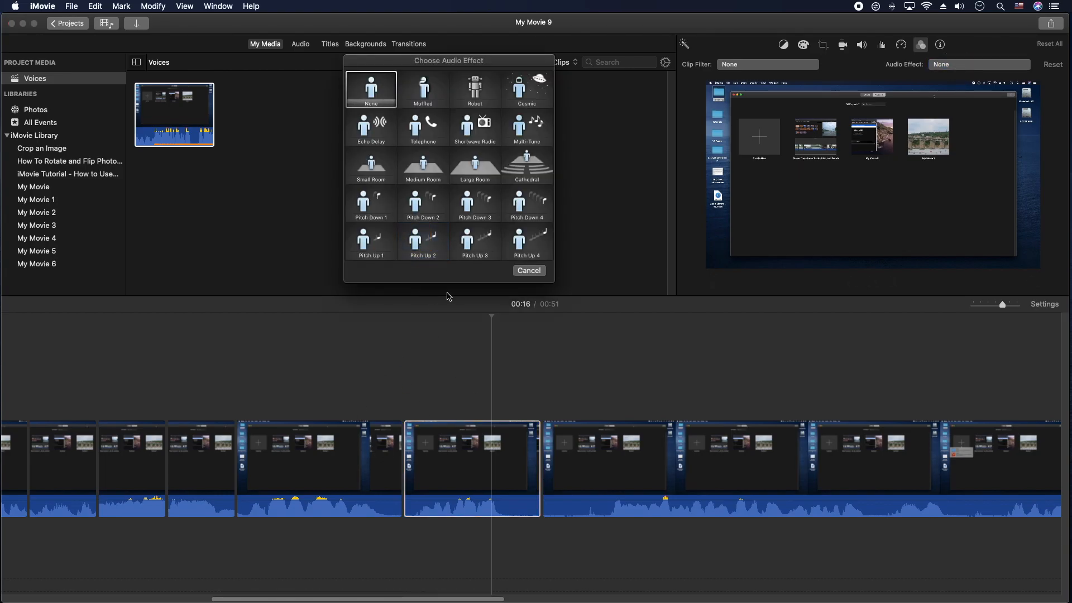
# Step: Apply the Echo Delay effect to the final section, then reopen the list to replace it
pyautogui.click(526, 166)
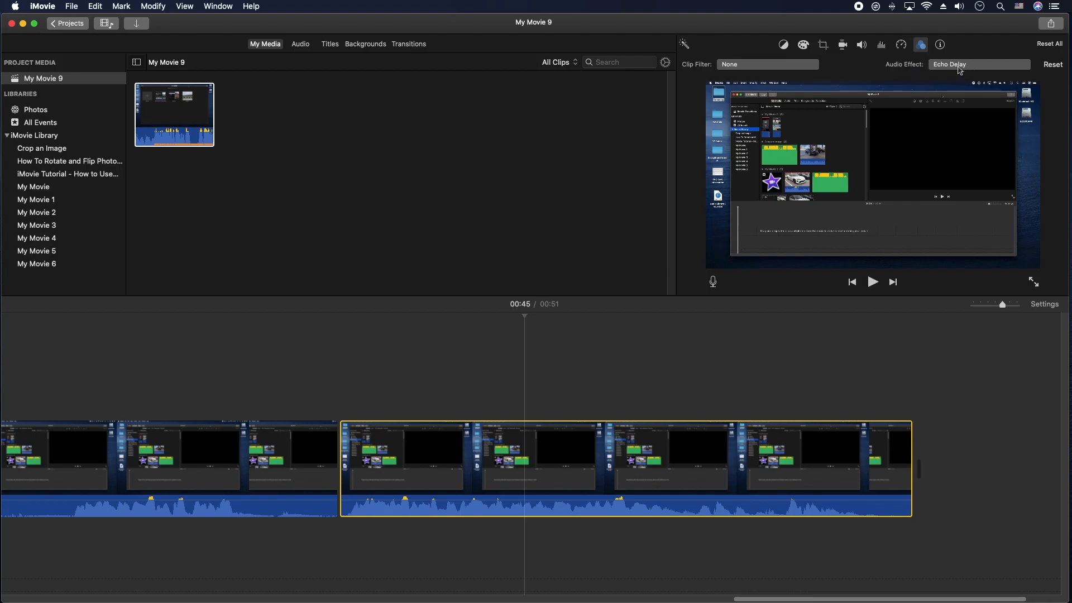
pyautogui.click(978, 65)
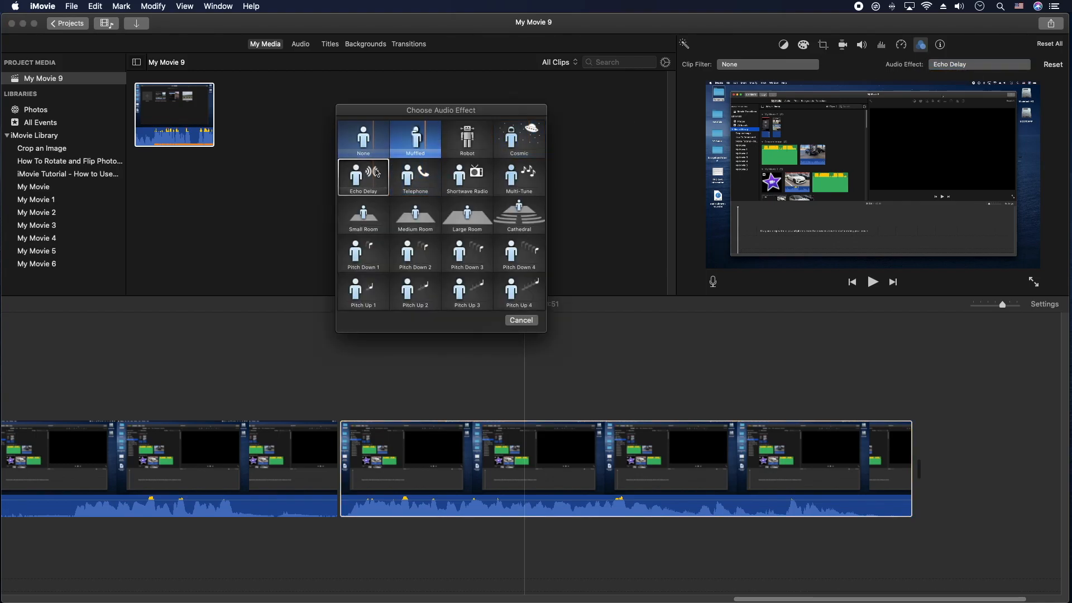